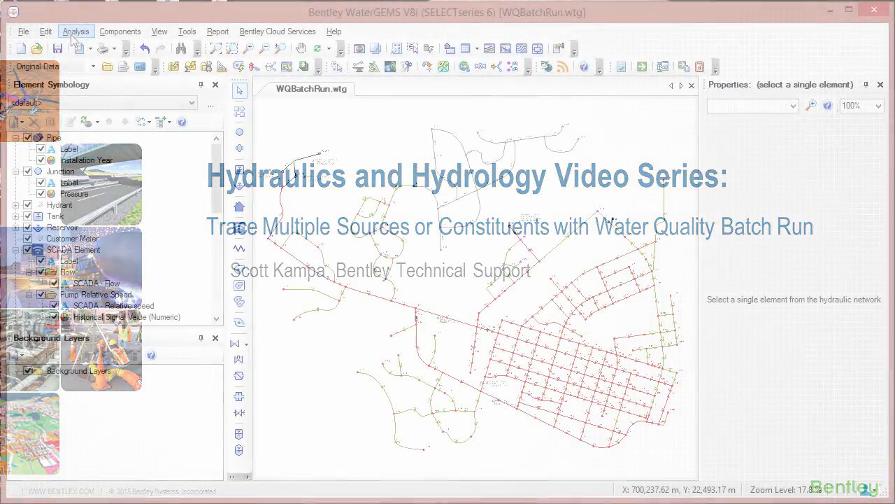
Step: Open the Analysis menu in WaterGEMS's menu bar
left_click(76, 30)
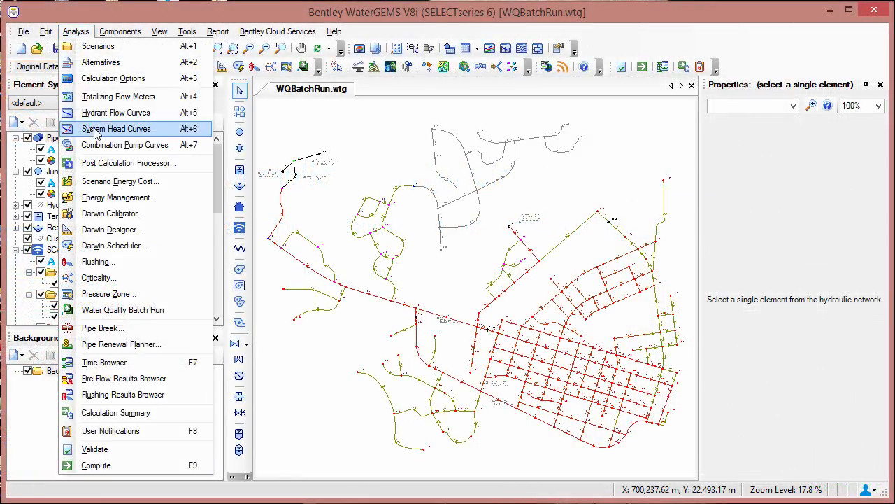
Step: Open Water Quality Batch Run, select Trace - 1, and keep 53: Original Data as representative scenario
left_click(123, 309)
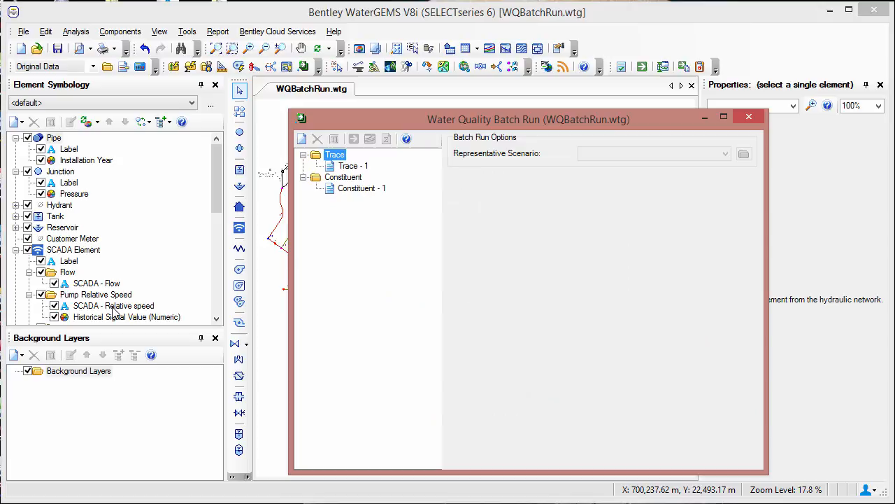
mouse_move(353, 262)
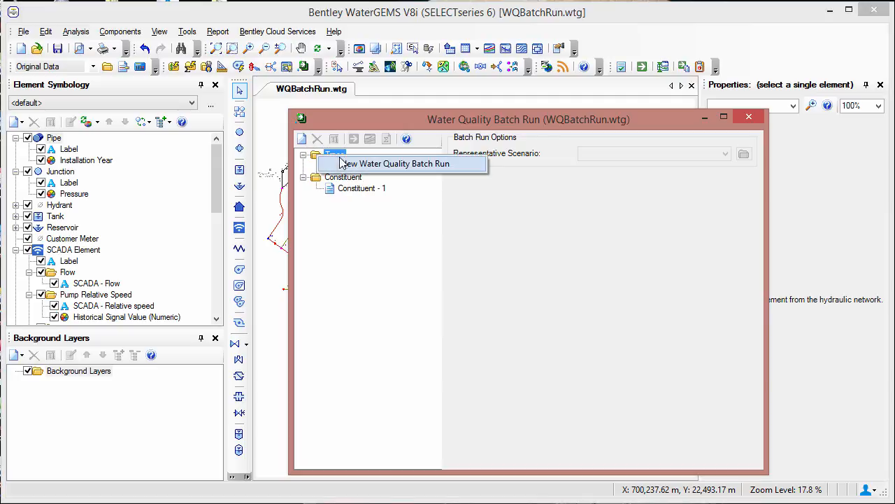
mouse_move(422, 210)
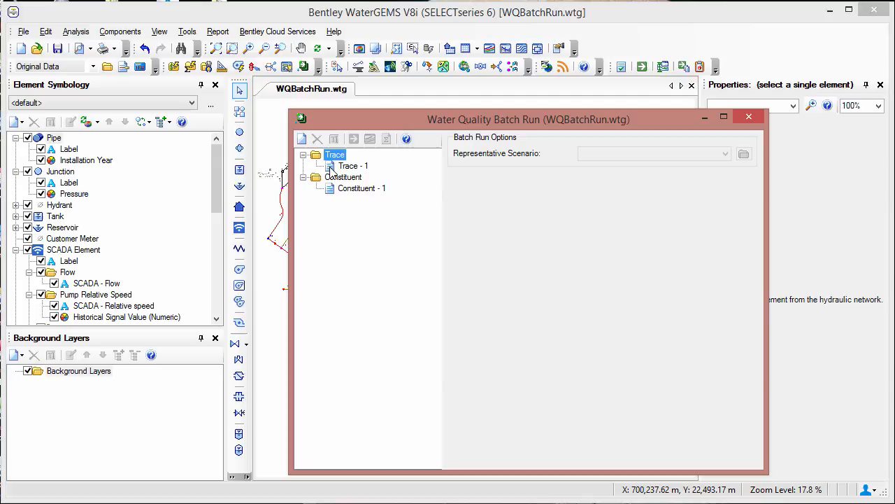
left_click(354, 166)
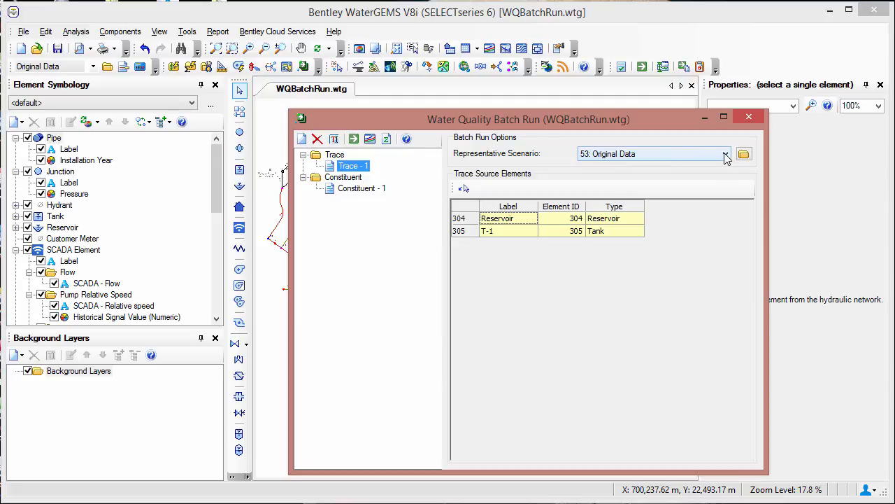
left_click(726, 154)
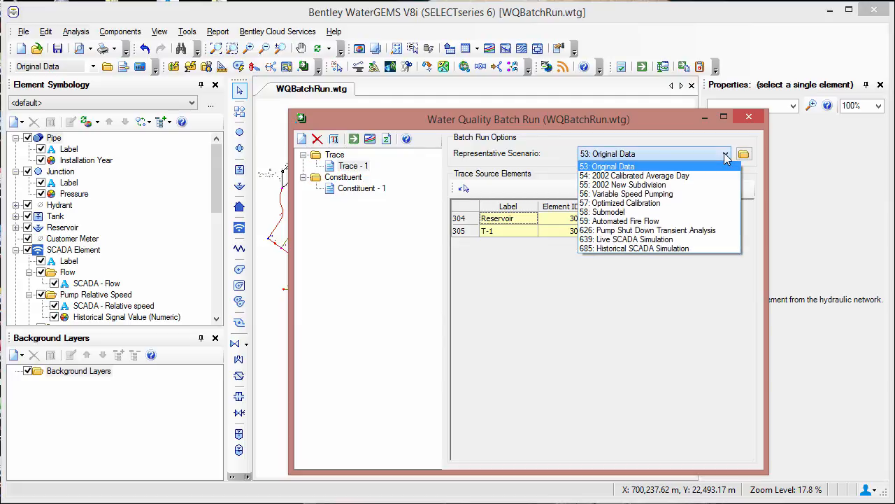
mouse_move(637, 248)
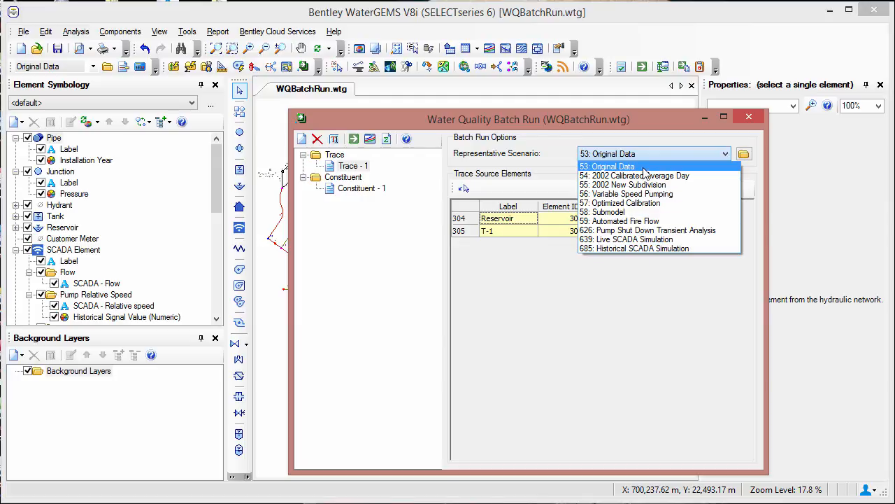
left_click(607, 166)
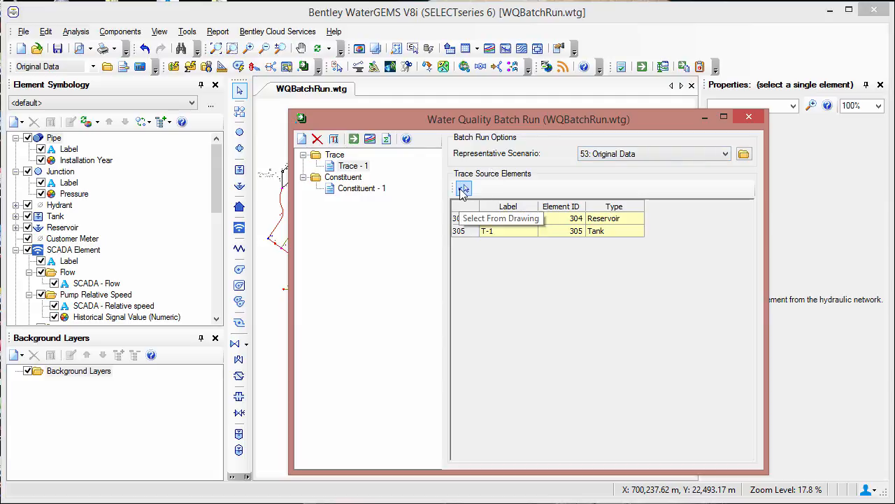
Step: Pick T-1 and Reservoir from the network drawing as Trace - 1's source elements
left_click(463, 188)
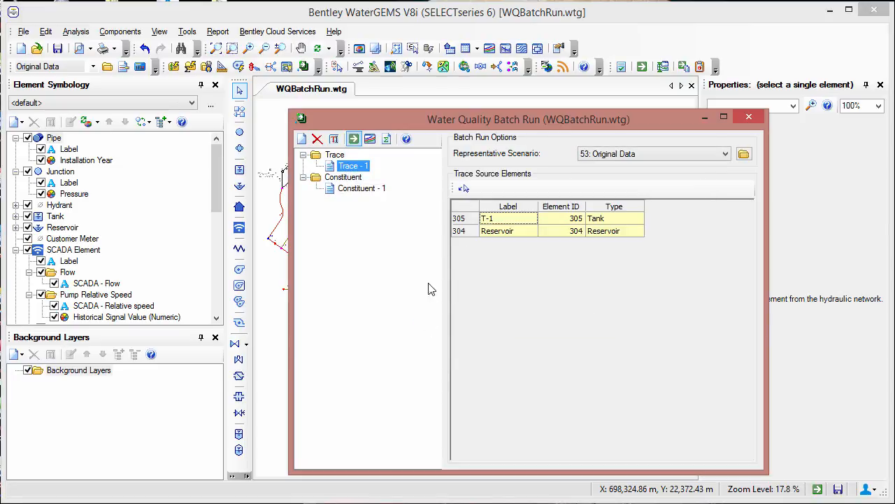
mouse_move(422, 194)
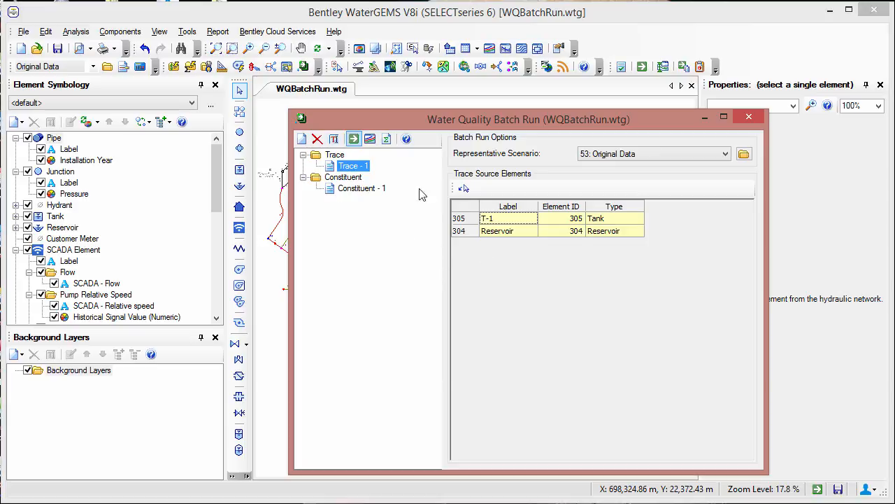
left_click(370, 139)
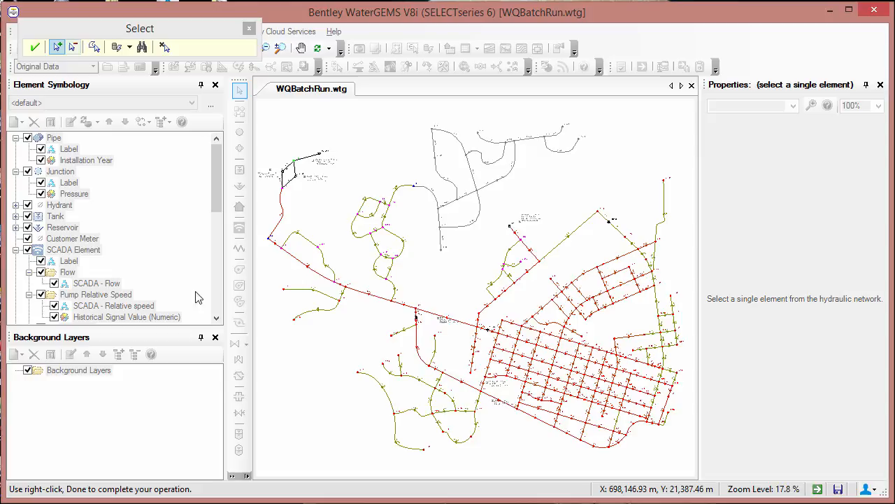
mouse_move(370, 352)
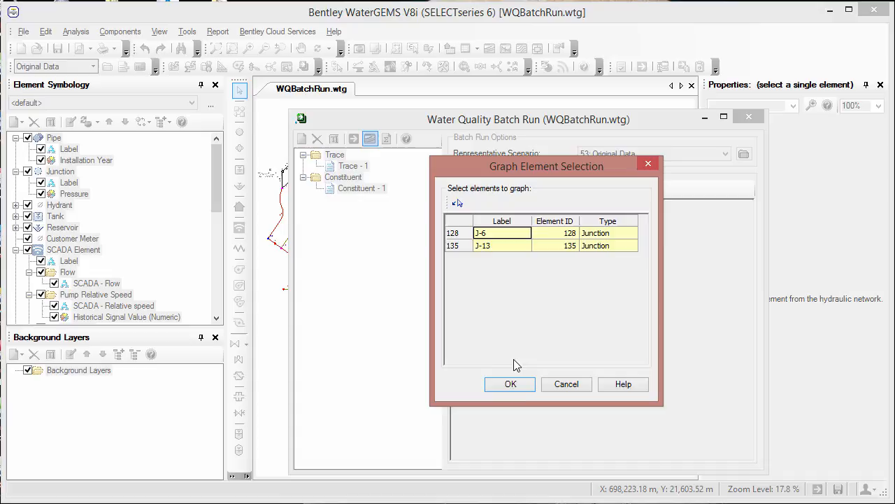
Step: Confirm junctions J-6 and J-13 in Graph Element Selection to draw the Trace - 1 graph
left_click(510, 384)
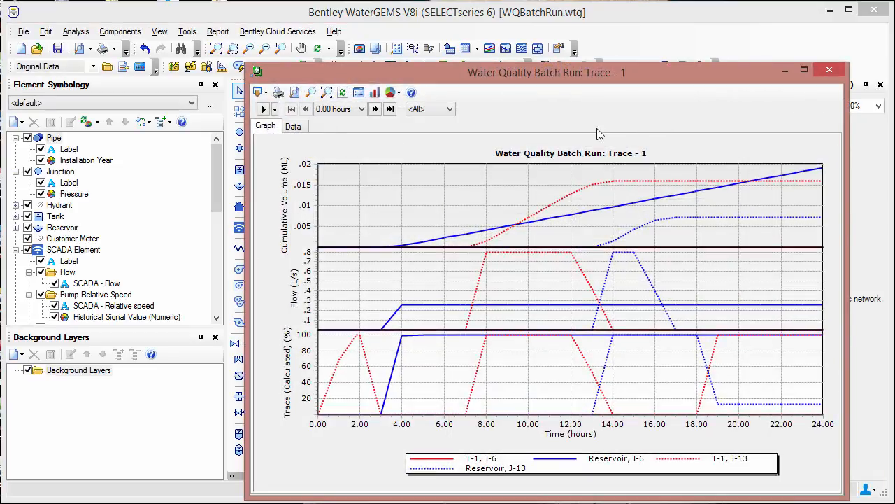
mouse_move(570, 269)
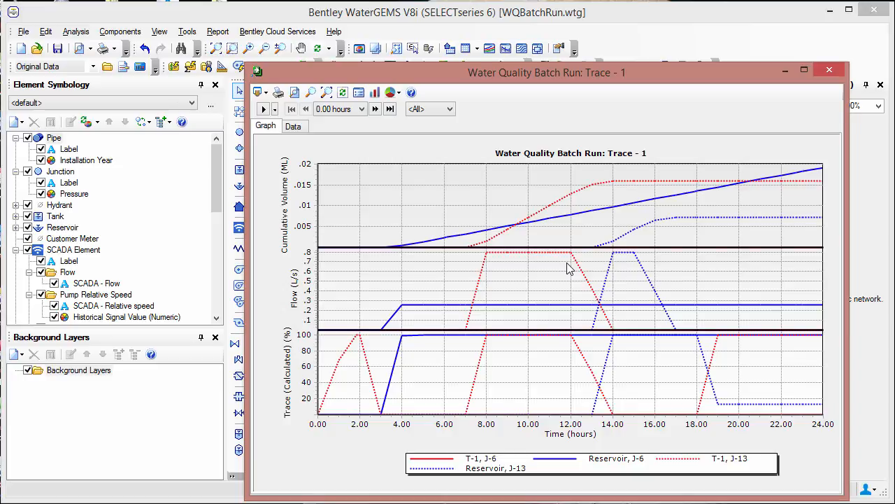
mouse_move(362, 343)
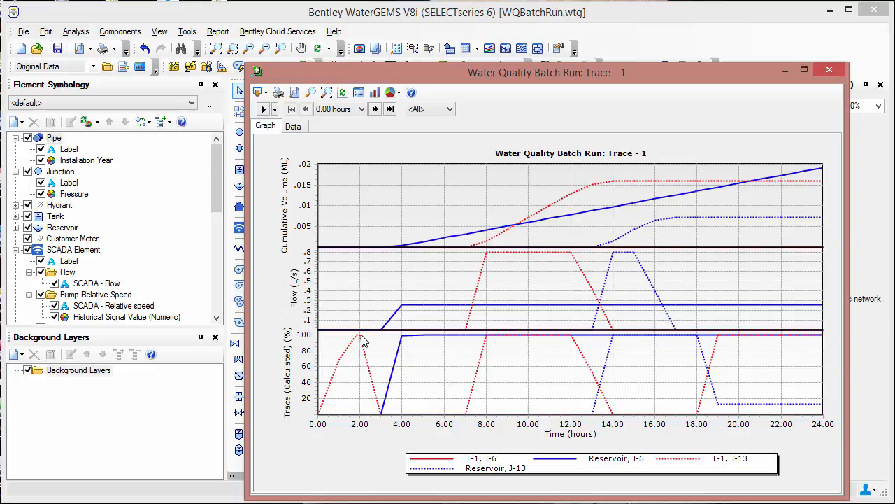
Step: View Trace - 1 results in the Data tab, return to the graph, and close it
left_click(292, 125)
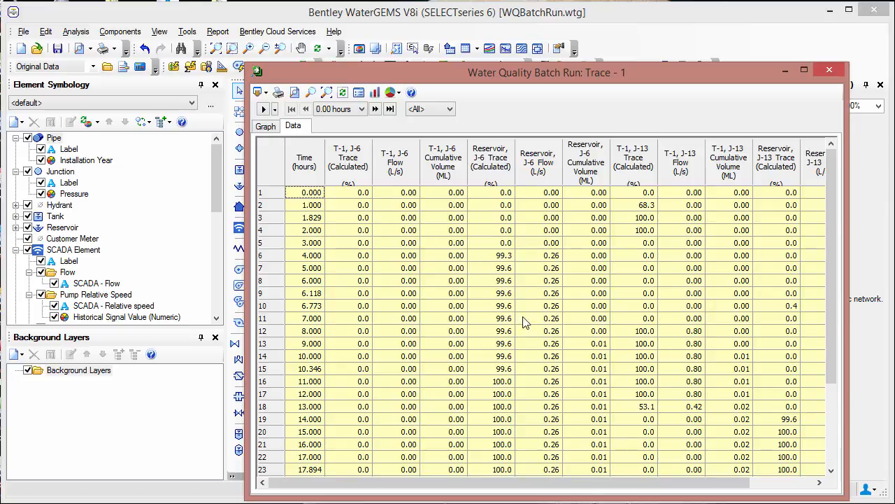
left_click(266, 126)
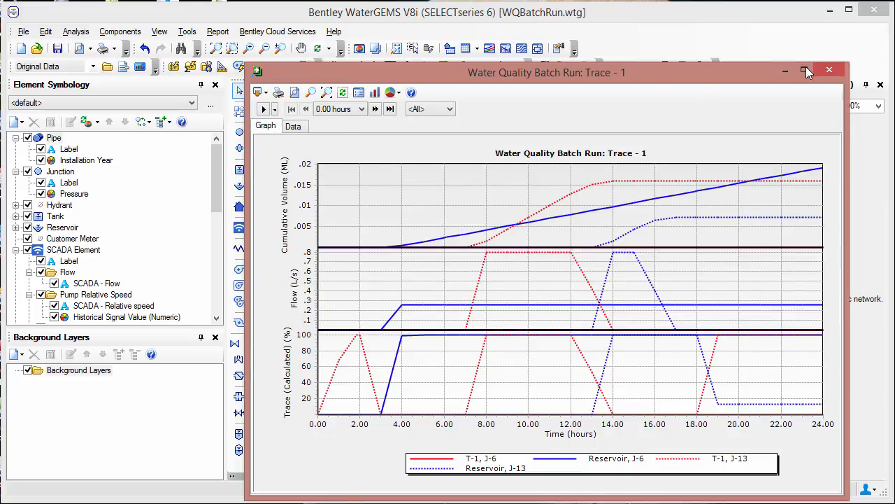
mouse_move(831, 72)
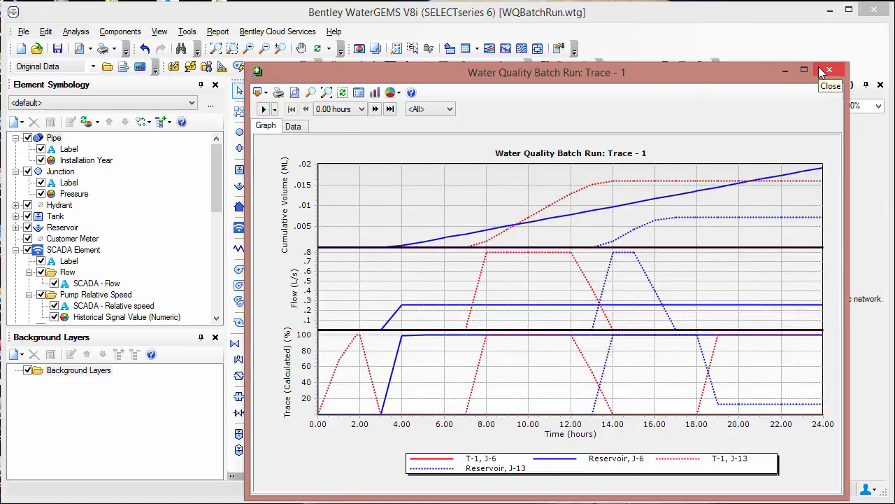
left_click(829, 71)
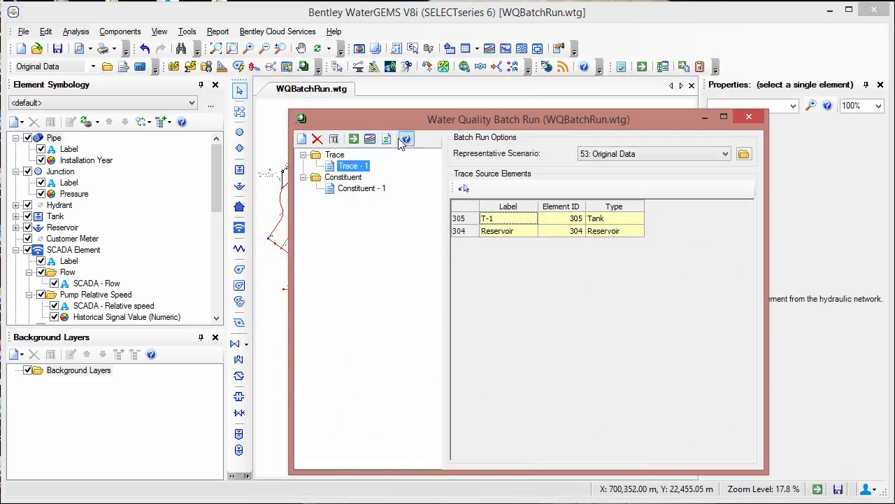
mouse_move(387, 139)
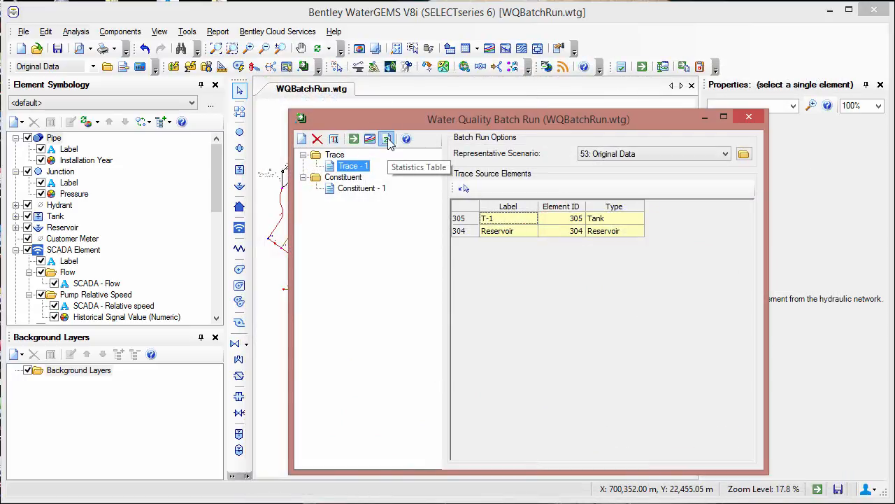
Step: Show Trace - 1 statistics for the Reservoir source, nodes then pipes, and close the table
left_click(386, 139)
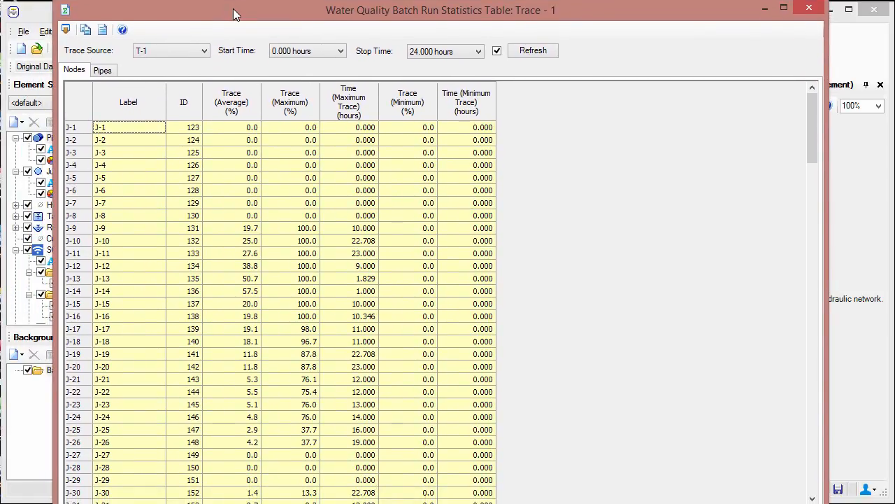
mouse_move(128, 132)
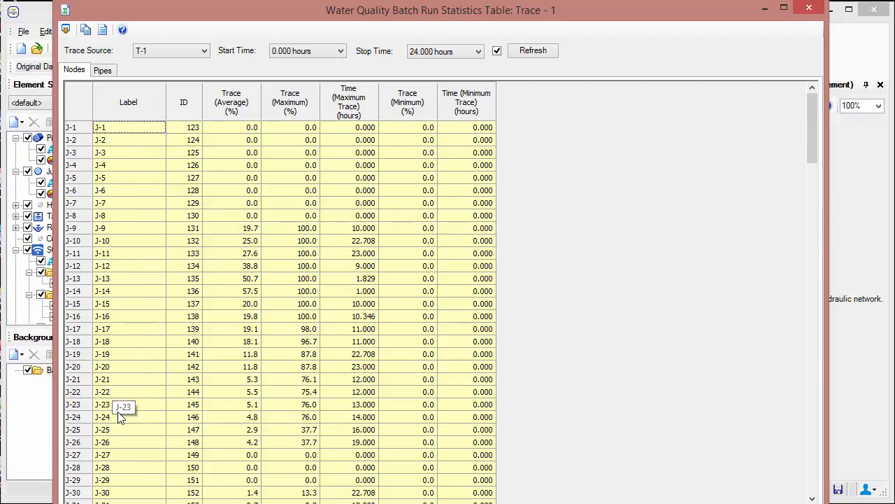
mouse_move(287, 228)
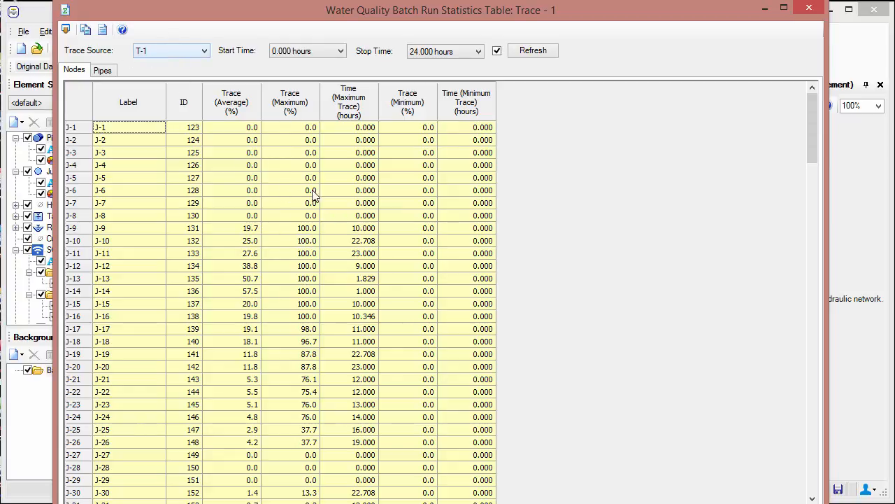
mouse_move(293, 236)
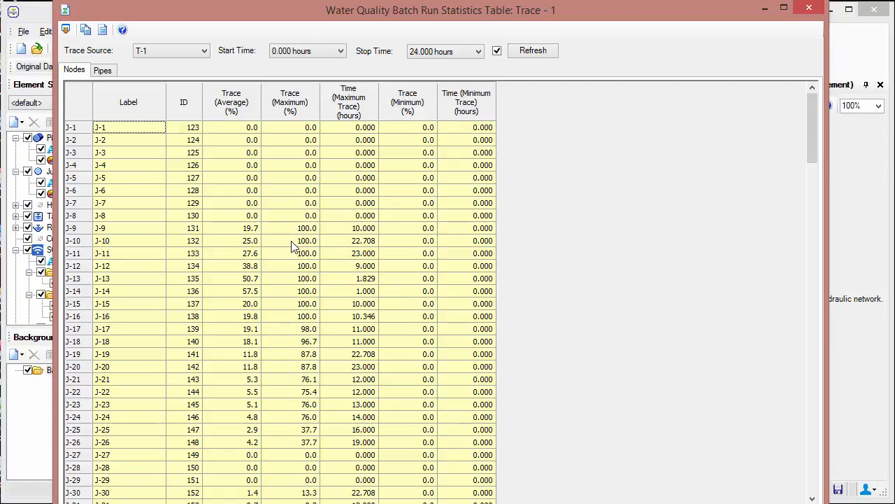
mouse_move(114, 450)
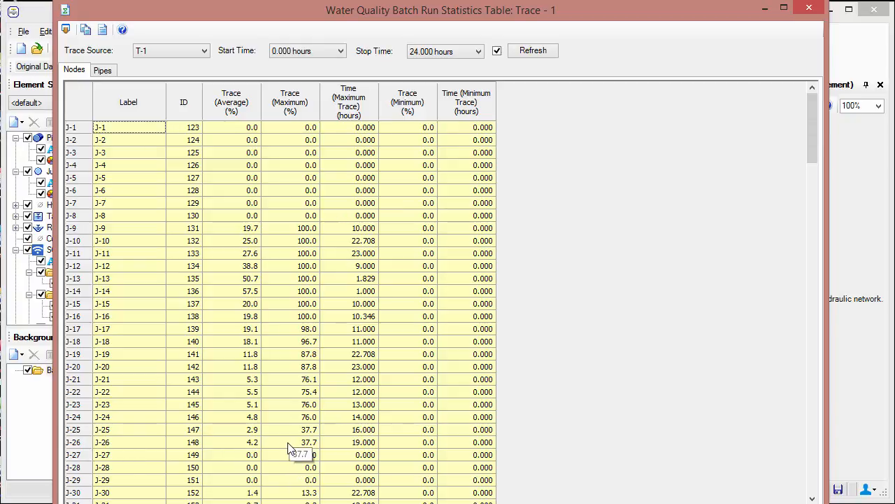
left_click(196, 50)
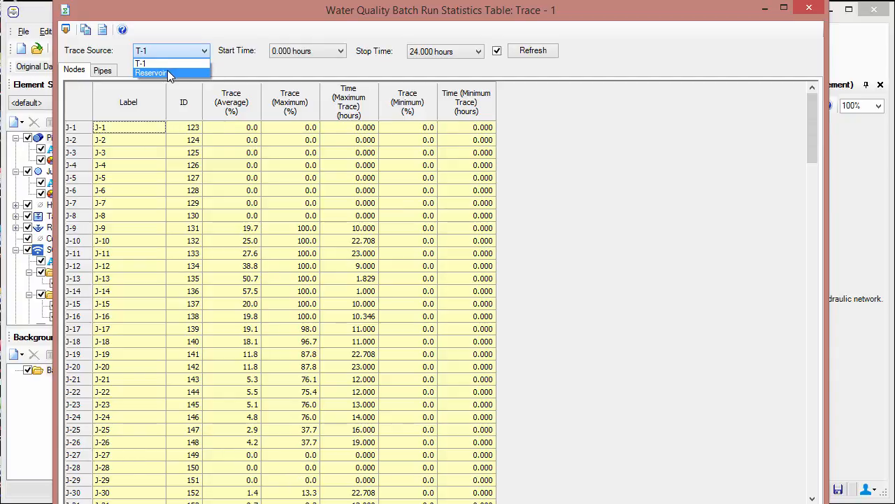
left_click(151, 72)
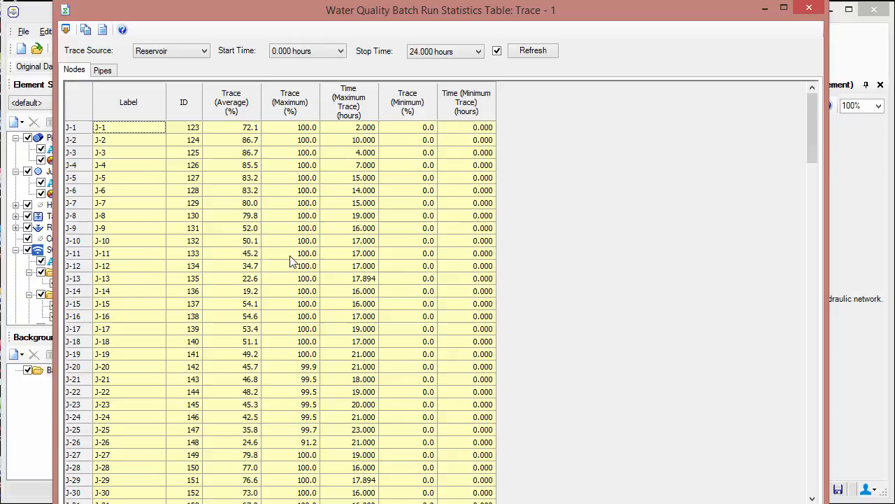
mouse_move(448, 317)
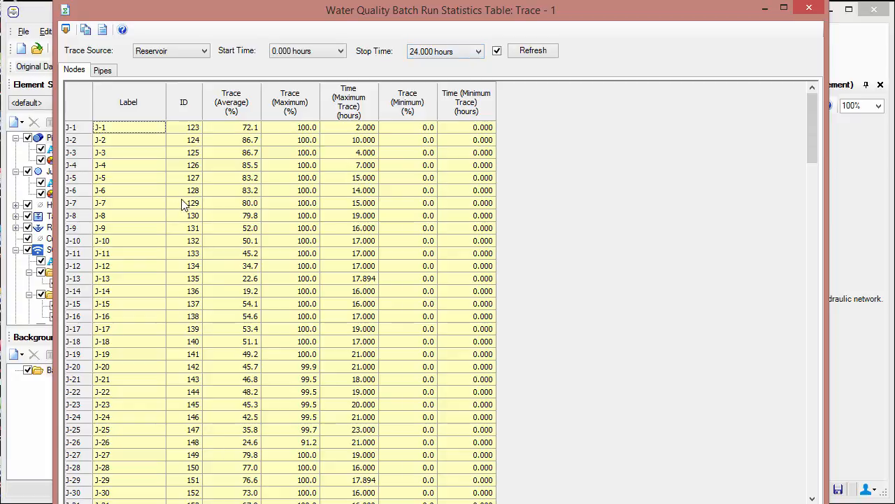
left_click(103, 69)
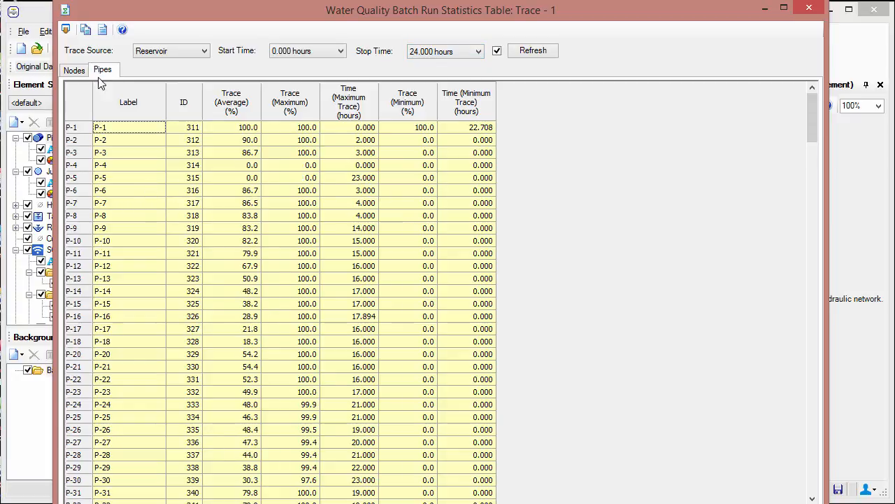
mouse_move(156, 254)
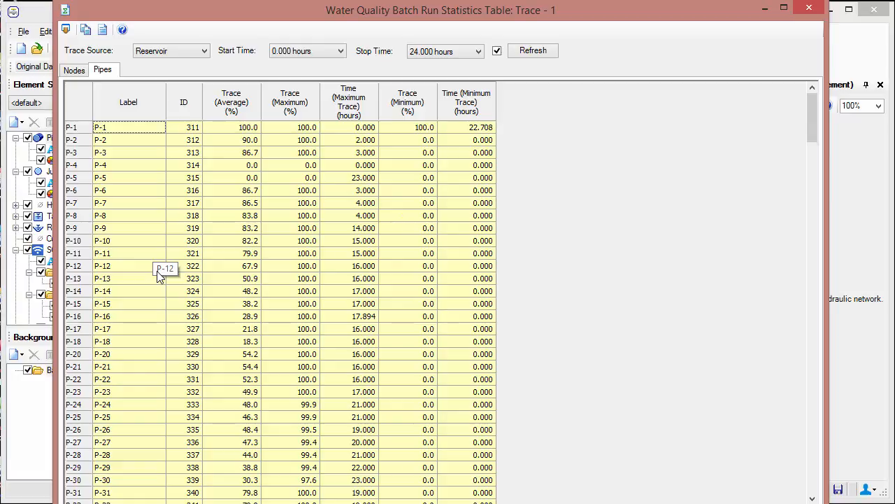
mouse_move(409, 179)
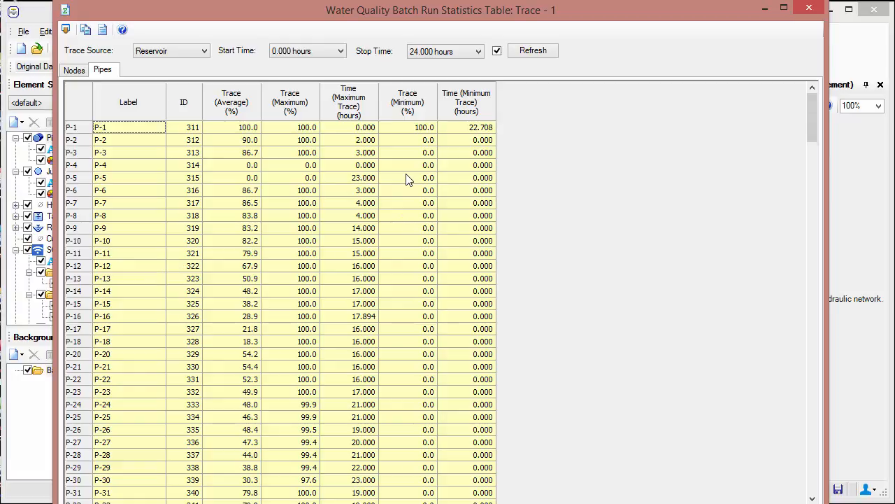
mouse_move(513, 171)
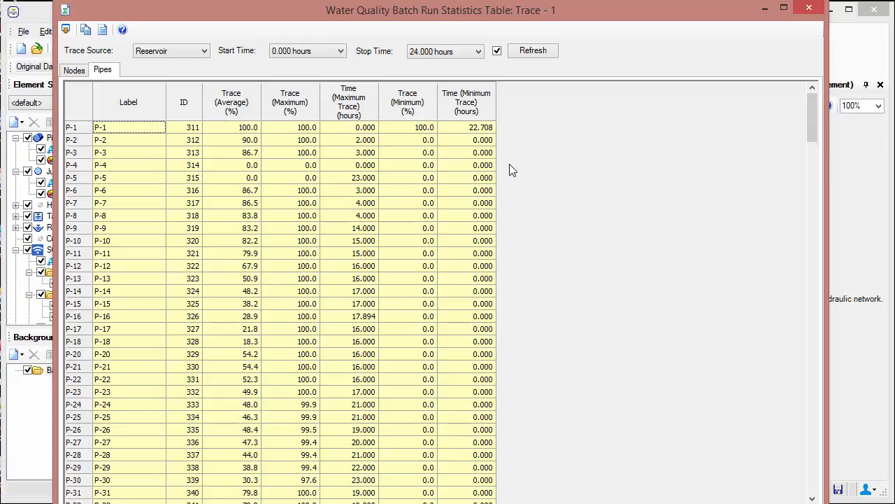
left_click(197, 51)
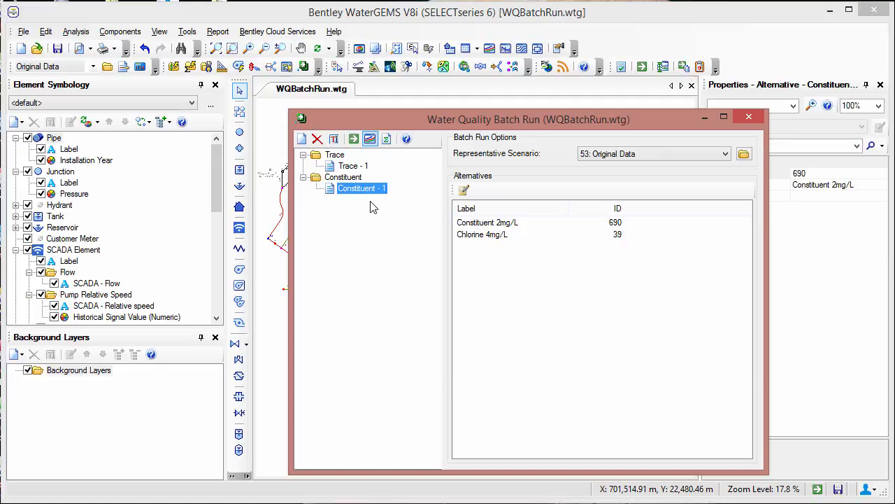
Step: Select the Constituent - 1 run in the Water Quality Batch Run tree
left_click(76, 31)
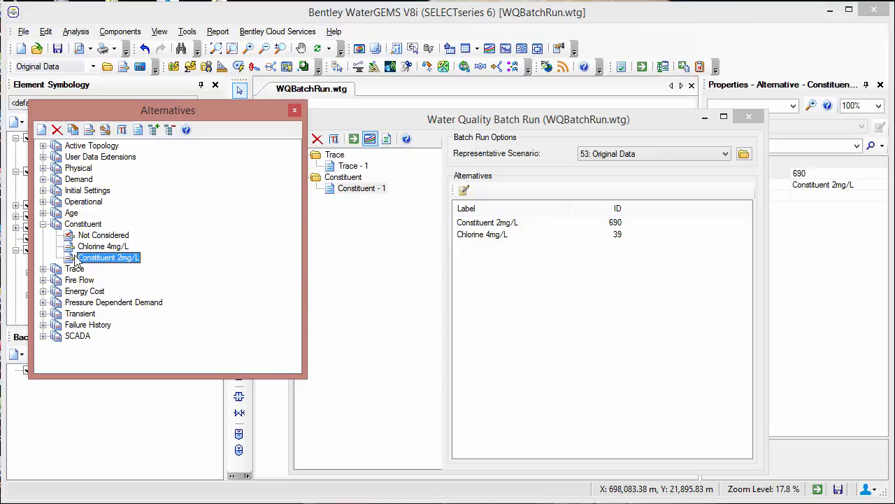
mouse_move(75, 264)
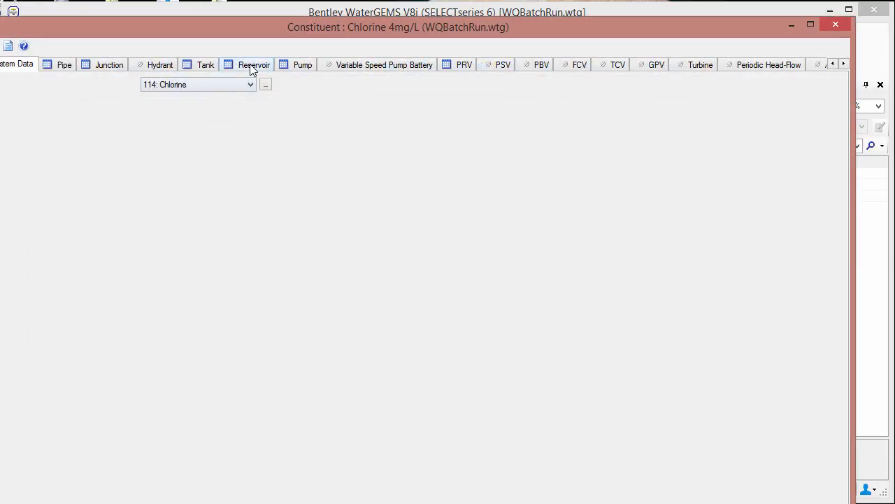
Step: Check reservoir data for Chlorine 4mg/L and Constituent 2mg/L, and the 2.0 mg/L tank concentration
left_click(254, 64)
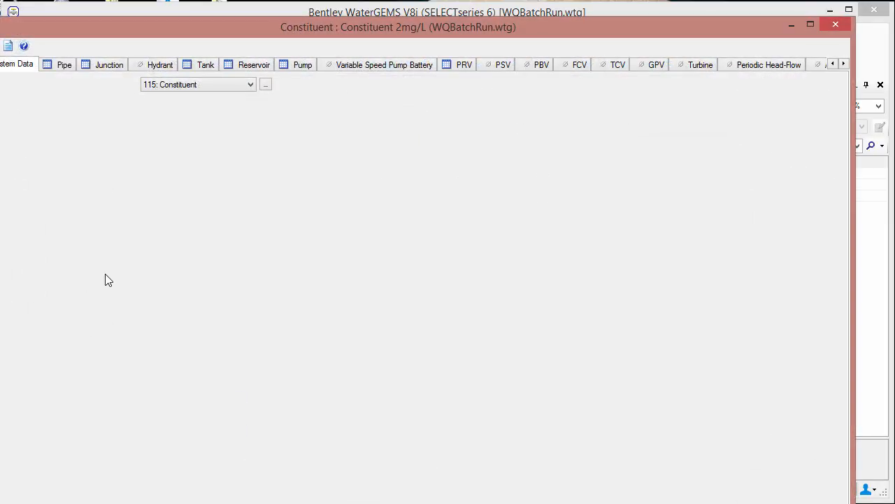
left_click(253, 64)
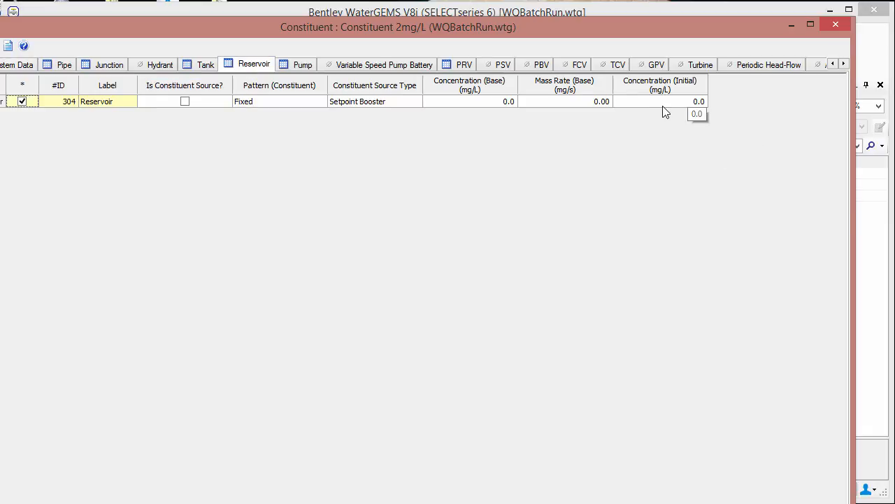
left_click(205, 64)
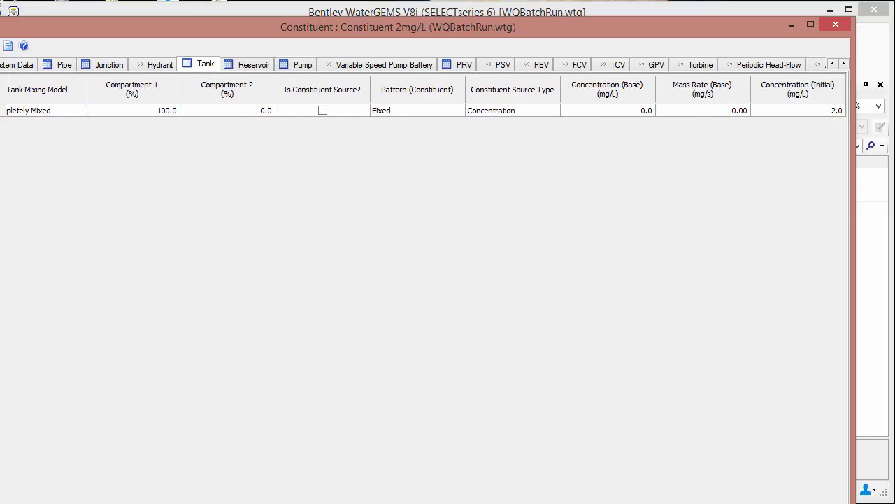
mouse_move(779, 99)
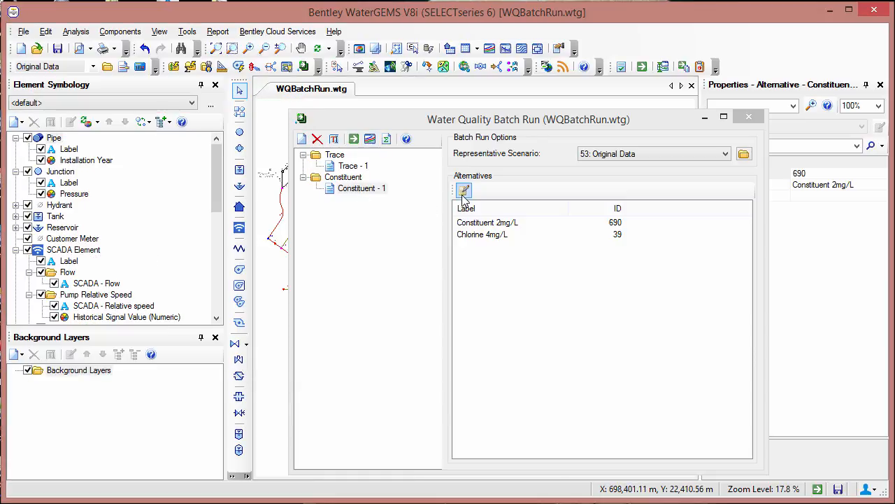
Step: Plot Constituent - 1 mass, mass rate and concentration for junctions J-6 and J-13
left_click(362, 188)
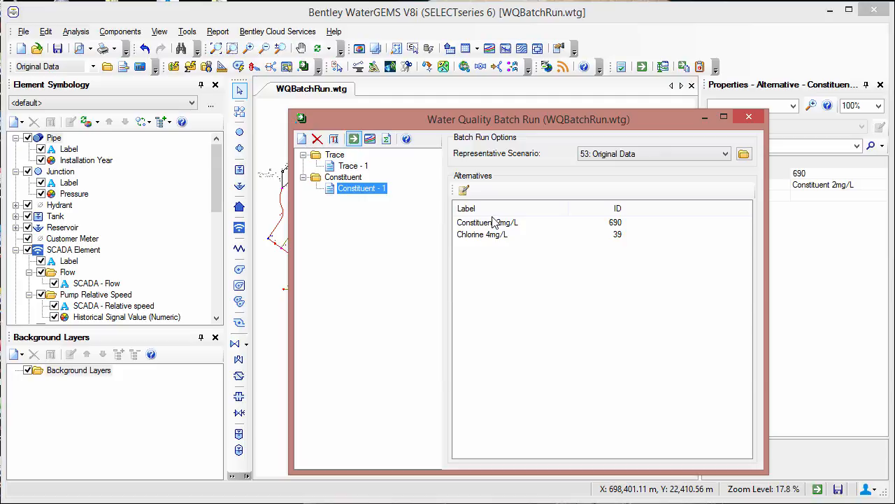
left_click(370, 137)
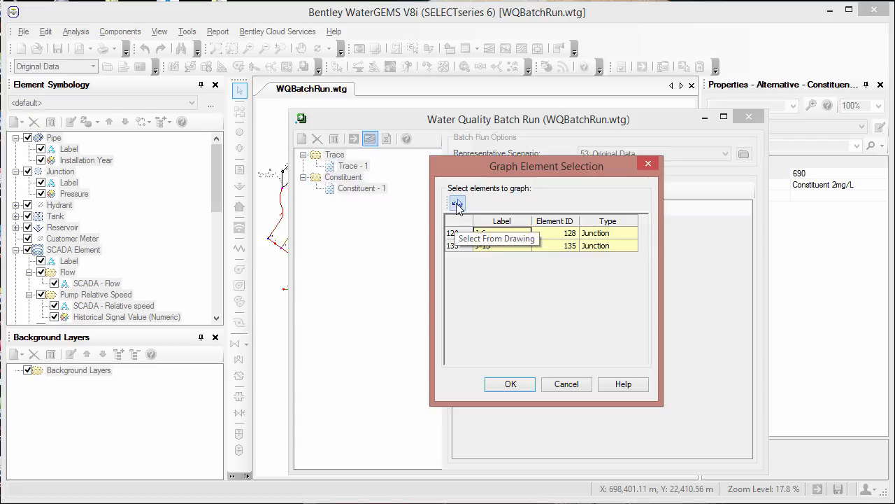
mouse_move(460, 208)
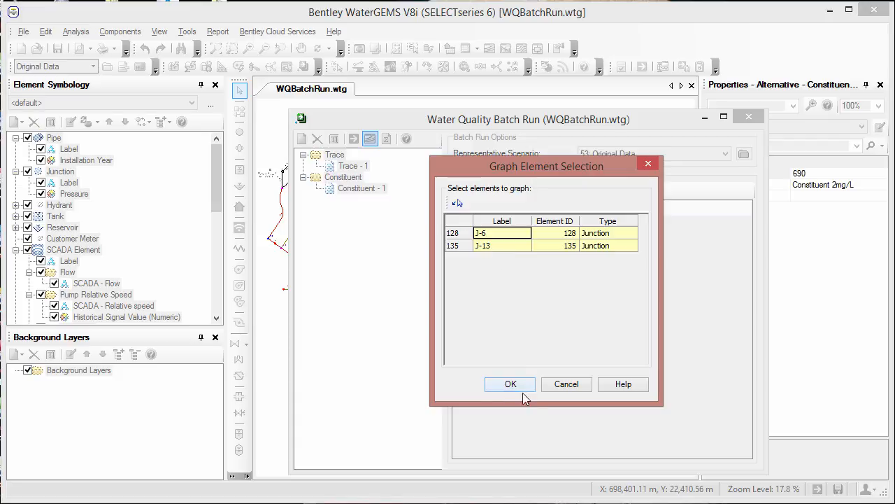
left_click(510, 384)
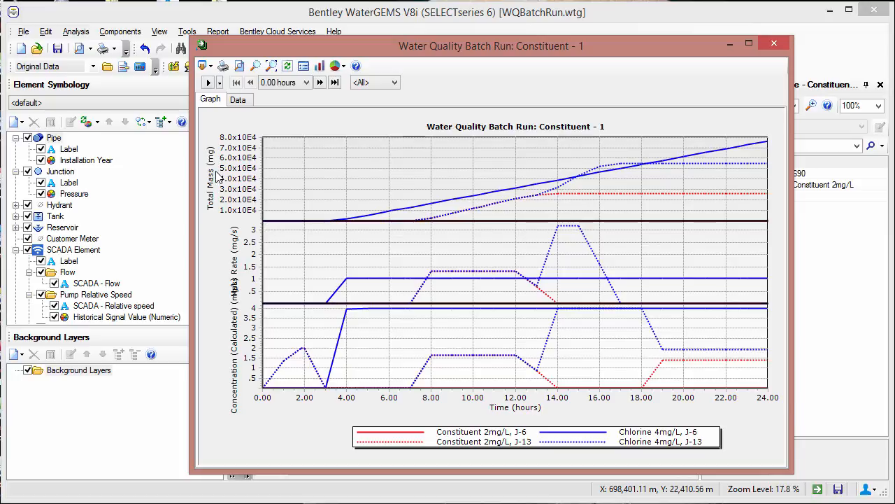
mouse_move(243, 261)
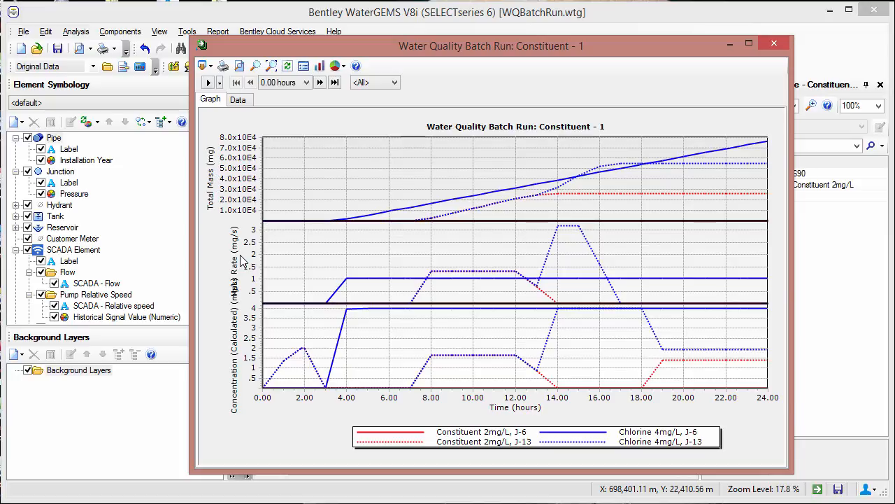
mouse_move(247, 376)
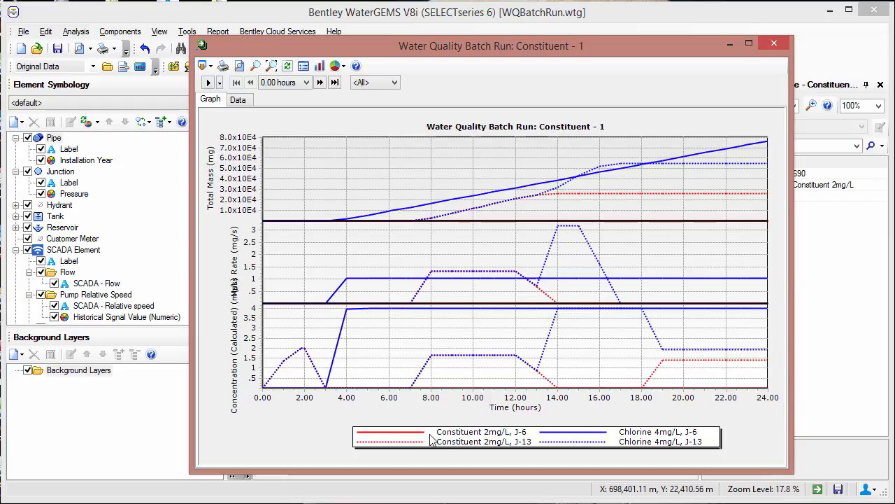
mouse_move(492, 445)
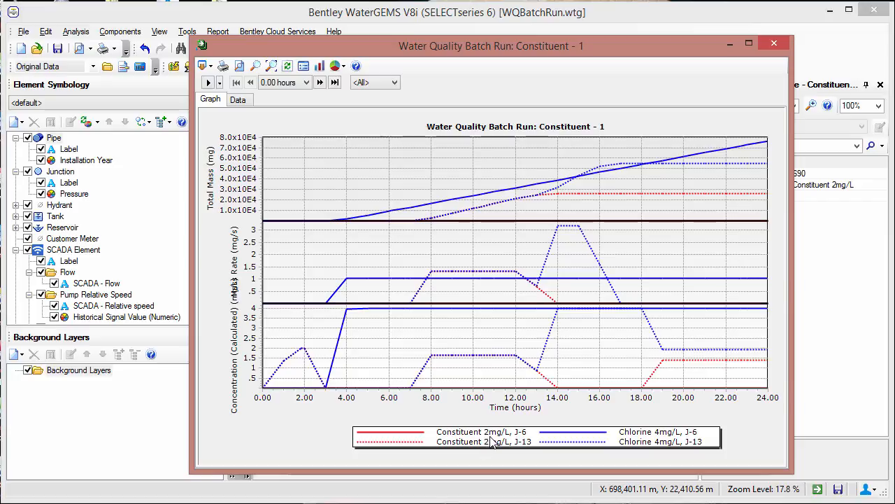
mouse_move(530, 441)
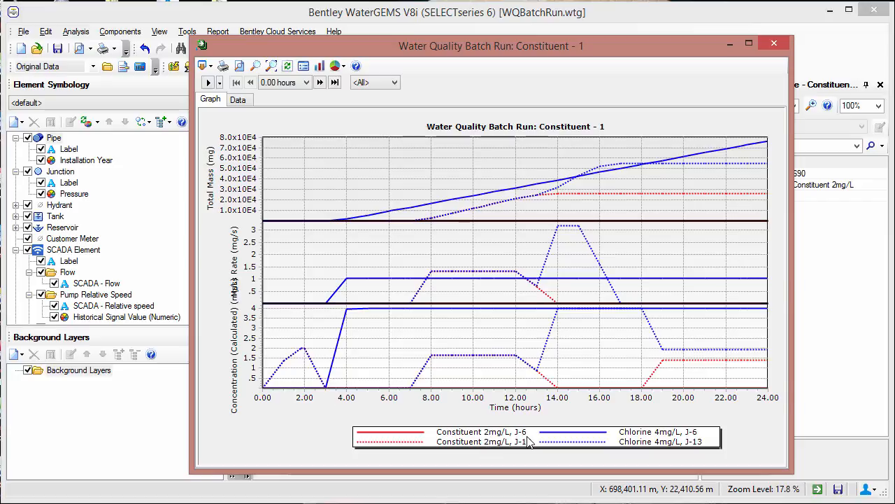
mouse_move(329, 306)
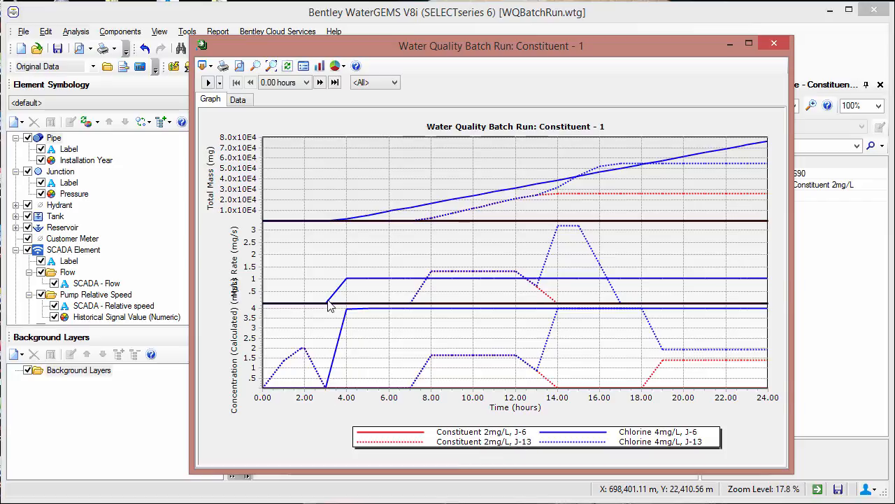
Step: View the J-6 and J-13 Constituent - 1 values in the Data tab, then switch tabs
left_click(238, 99)
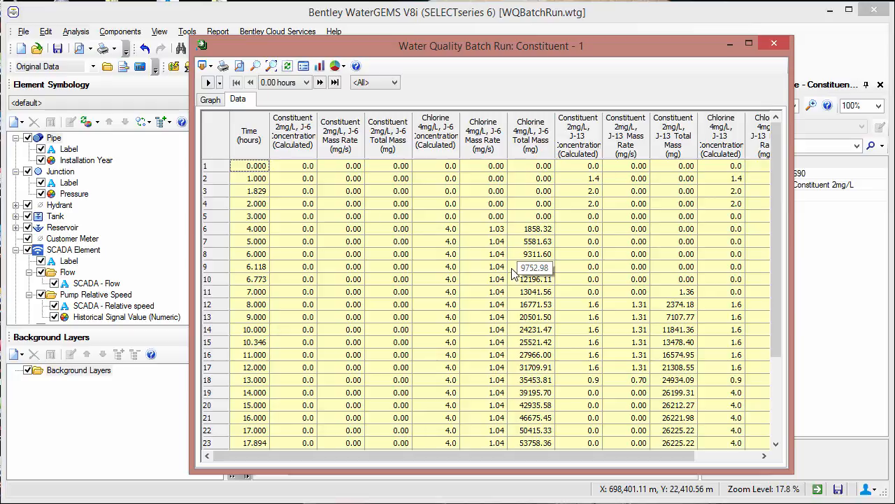
mouse_move(515, 236)
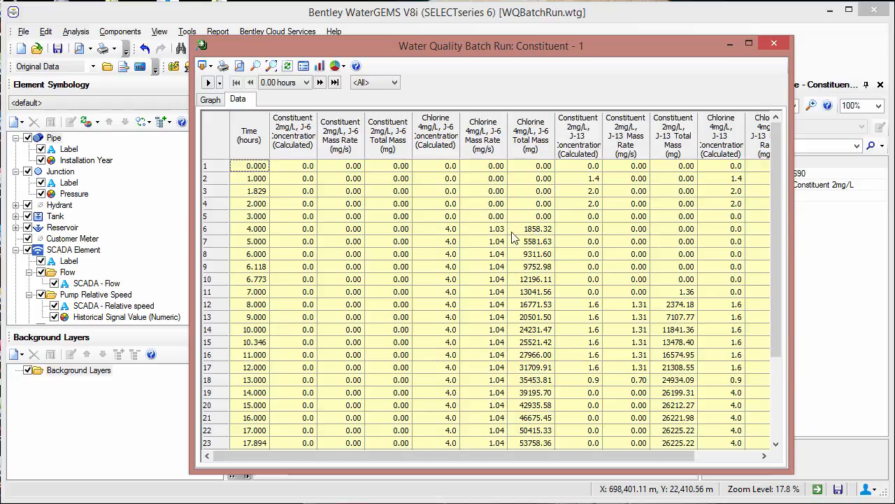
left_click(211, 99)
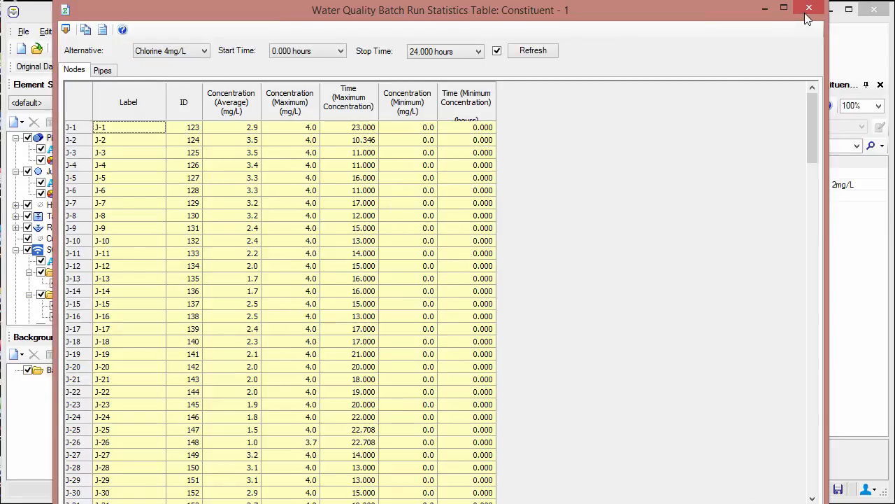
mouse_move(809, 10)
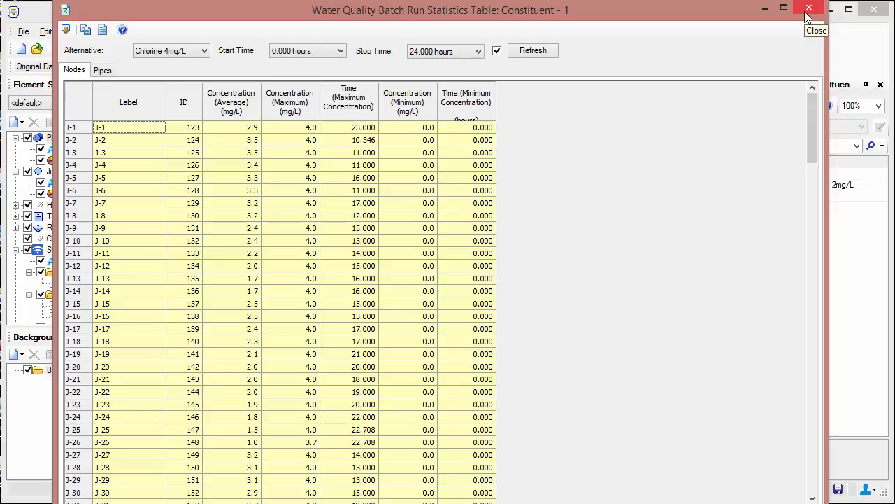
mouse_move(808, 16)
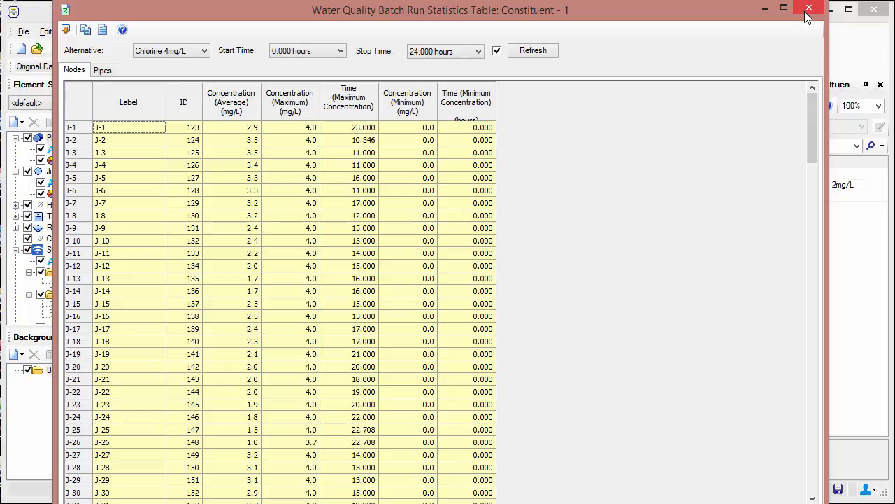